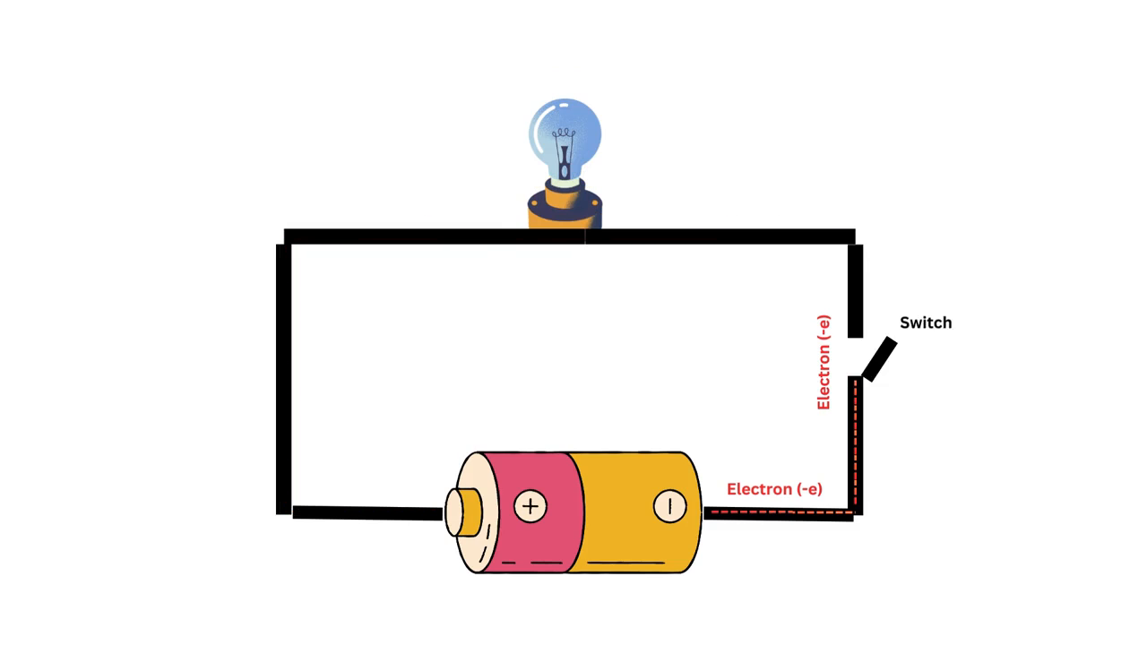
{"action": "left_click", "coordinate": [863, 362]}
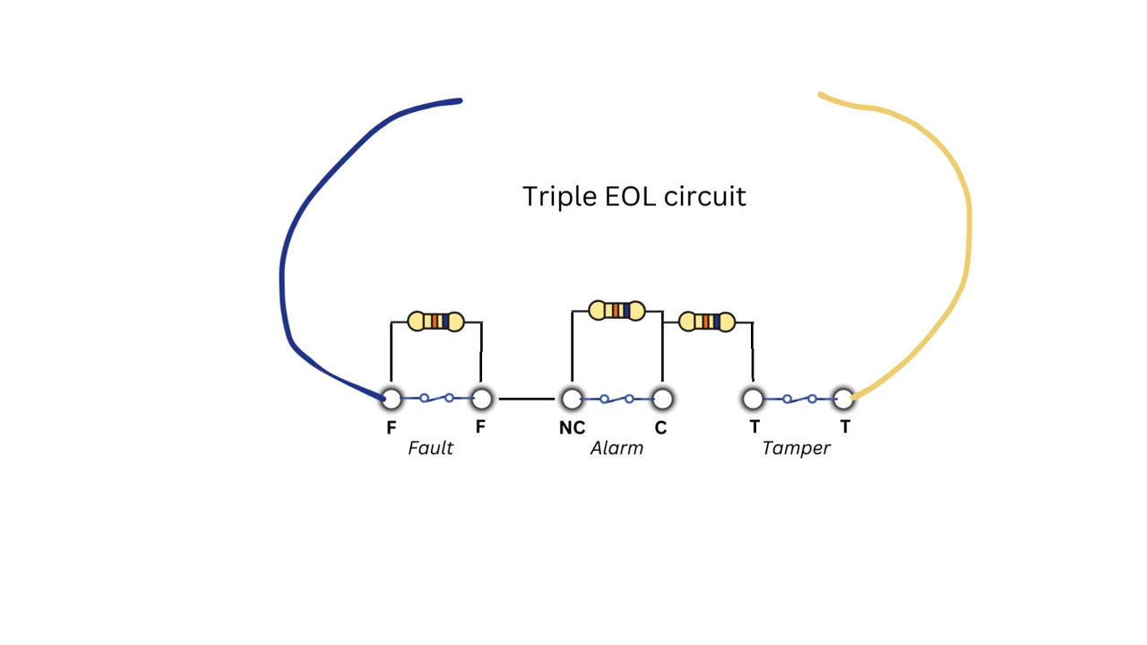
{"action": "left_click", "coordinate": [430, 398]}
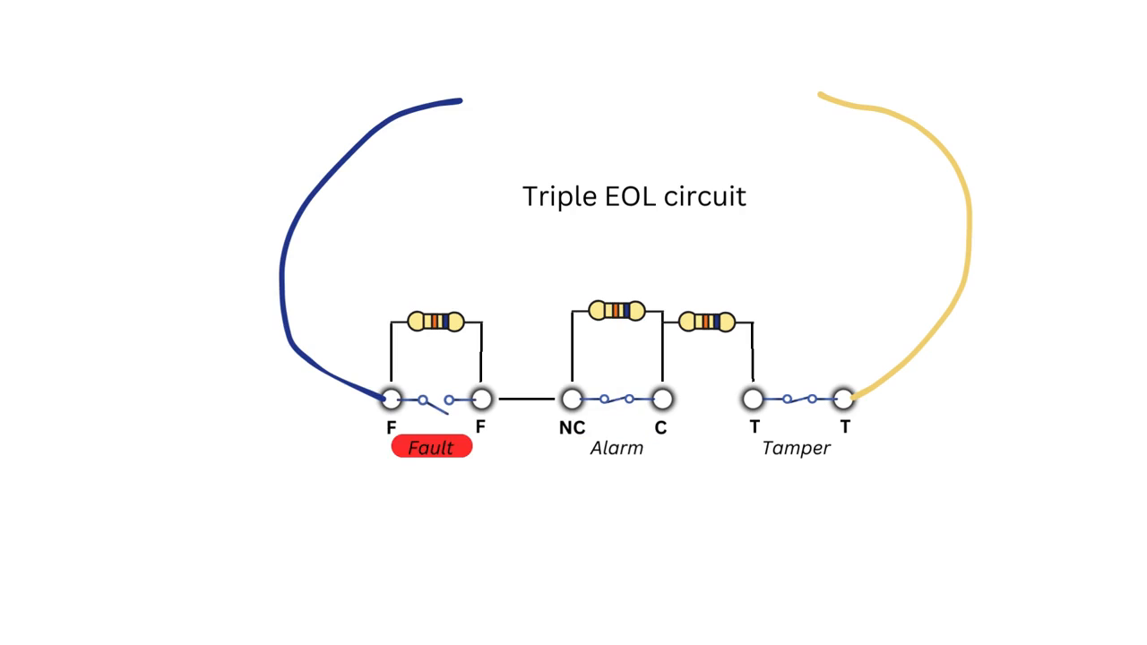